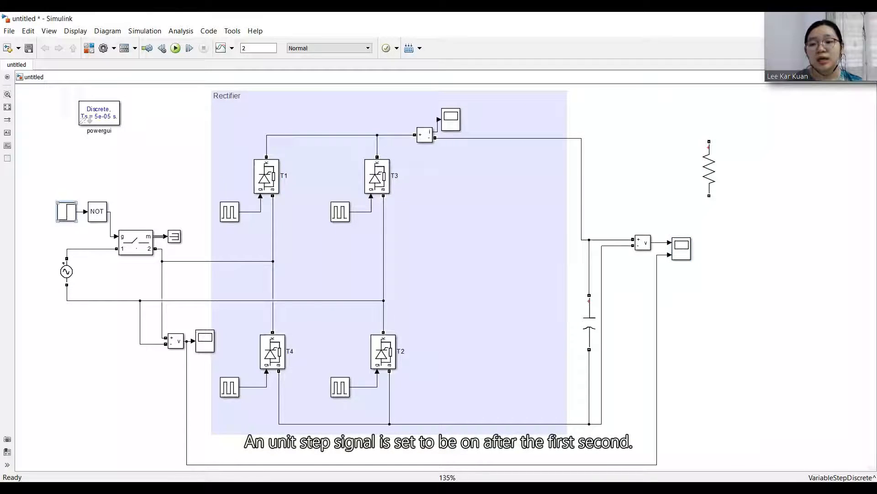
Confirm the Step block's step time is 1 s, leave it unchanged, and run the rectifier simulation
double_click(66, 211)
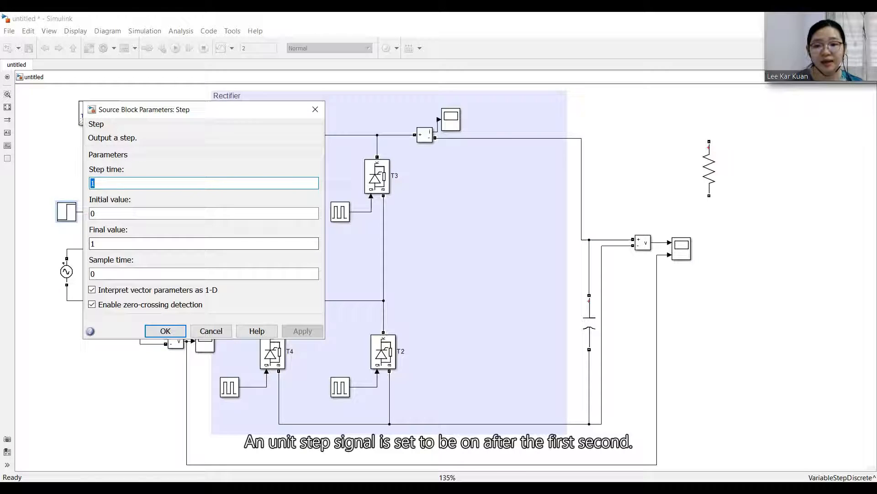
click(164, 331)
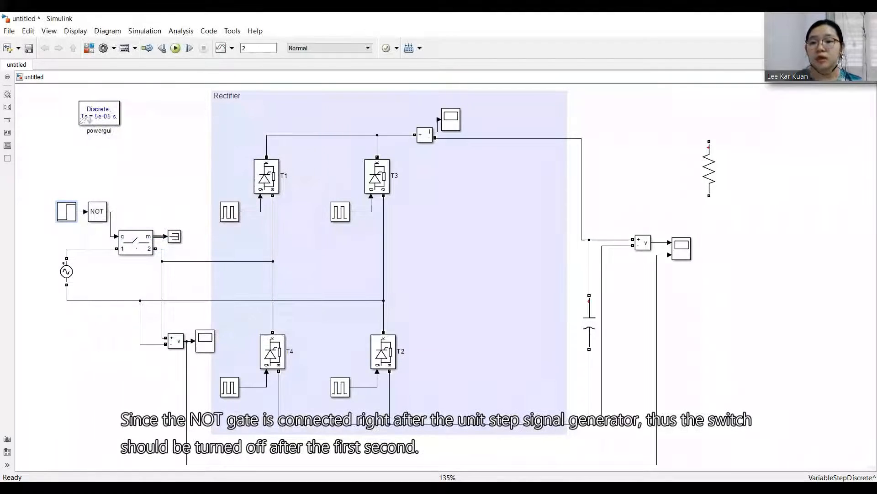
click(175, 47)
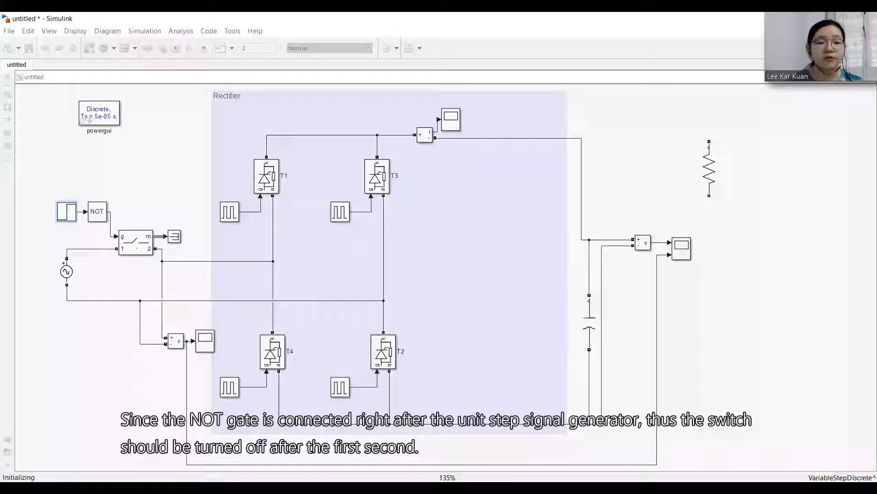
Show the source voltage waveform oscillating until 1 s then dropping to zero
click(175, 47)
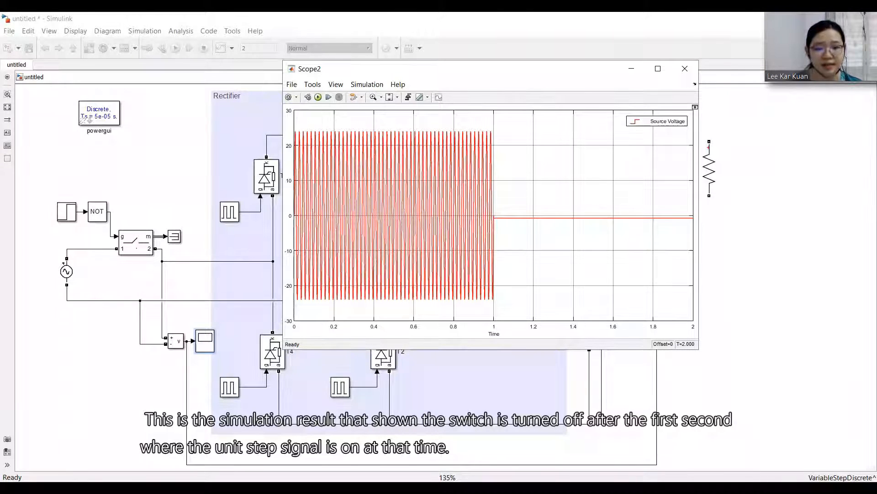
Read the rectified voltage peak of about 22.38 V on Scope4, then enter the SMC boost controller subsystem
click(686, 69)
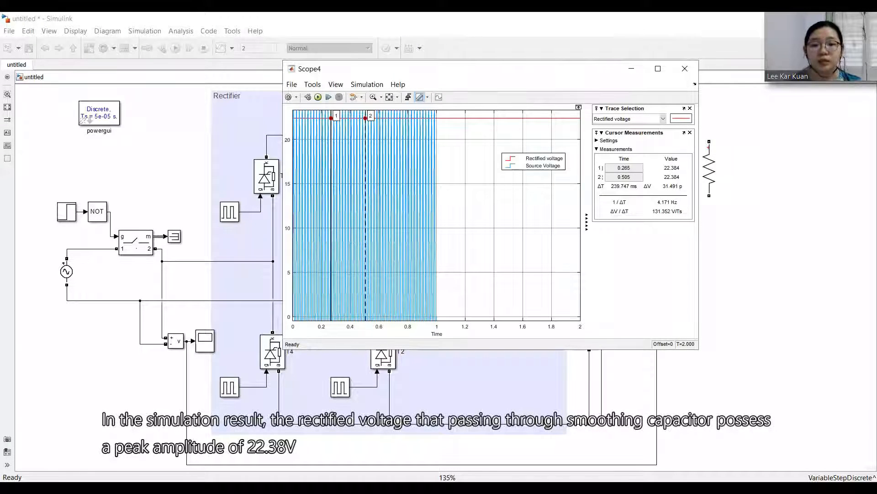
mouse_move(408, 96)
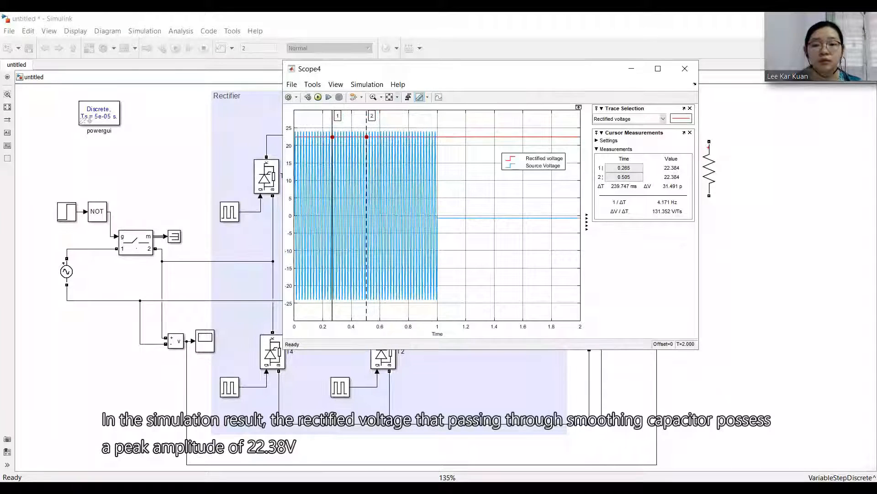
mouse_move(407, 97)
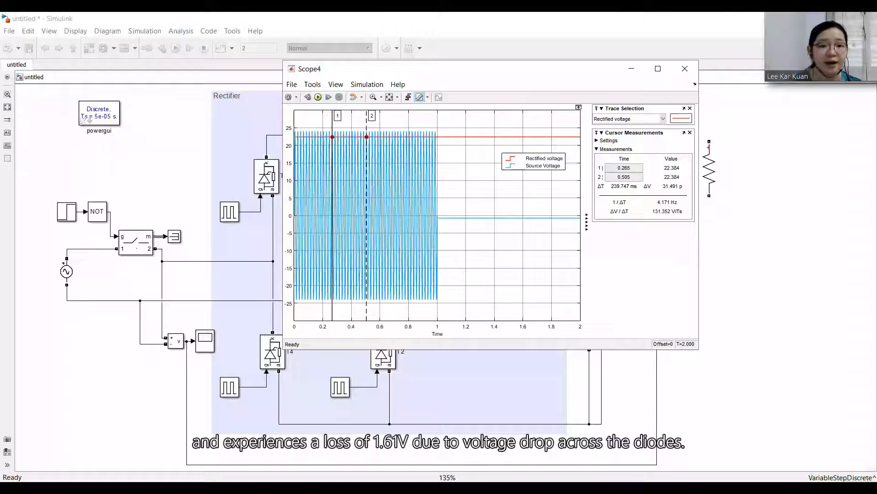
click(684, 69)
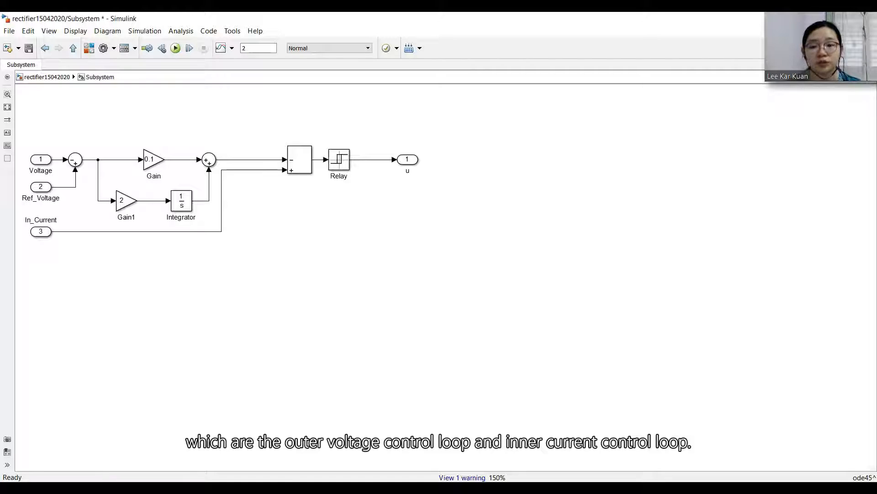
Go back up to the top-level rectifier15042020 model to view the SMC boost converter voltage near 24 V
click(181, 202)
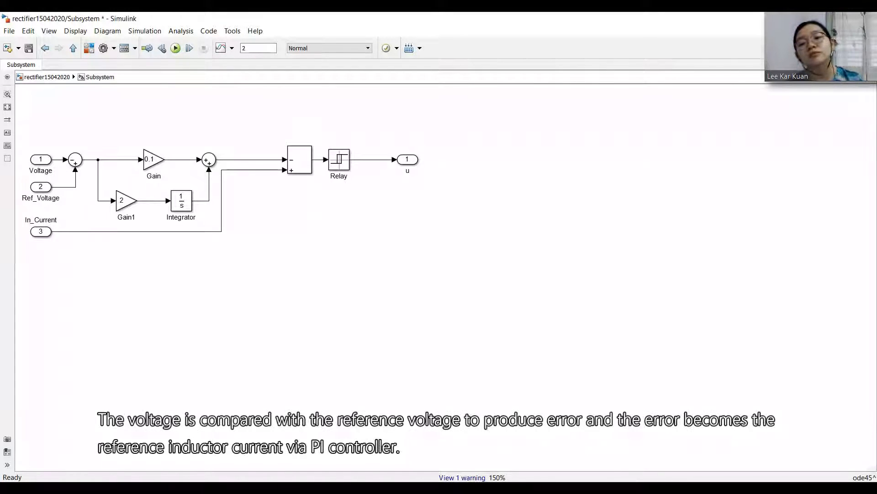
click(40, 186)
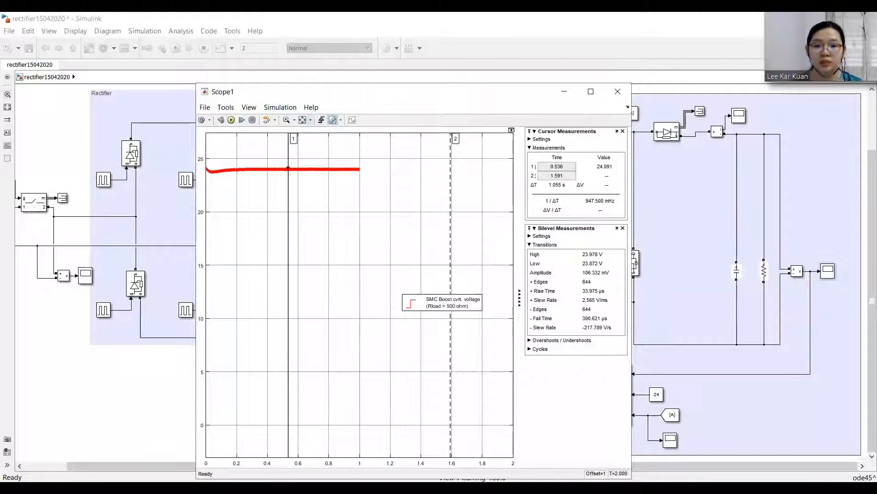
Run the boost converter simulation to 2 s, output settling near 24 V, then switch to combinedUps21042020
click(232, 120)
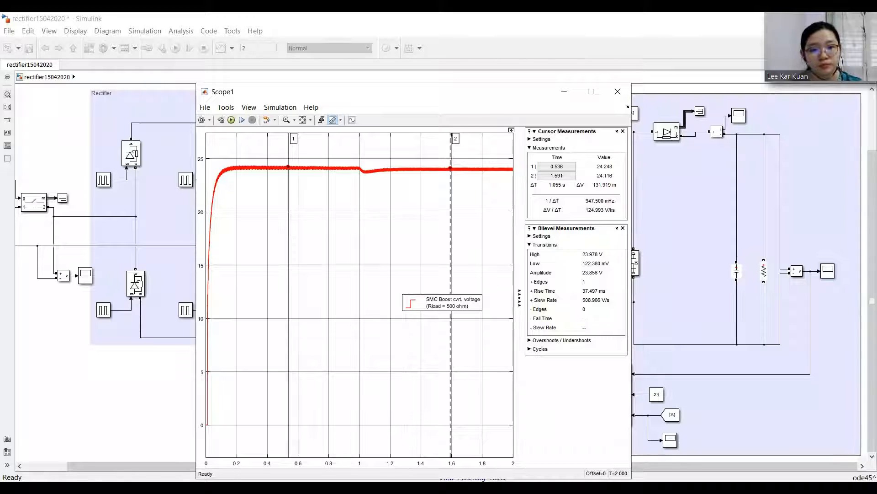
click(618, 91)
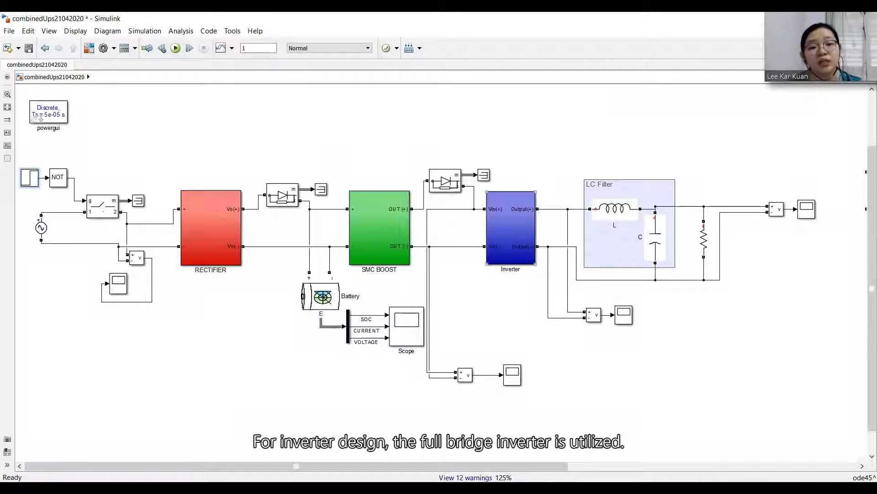
Show the powergui solver settings: discrete Tustin/Backward Euler with 50e-6 s sample time
double_click(510, 228)
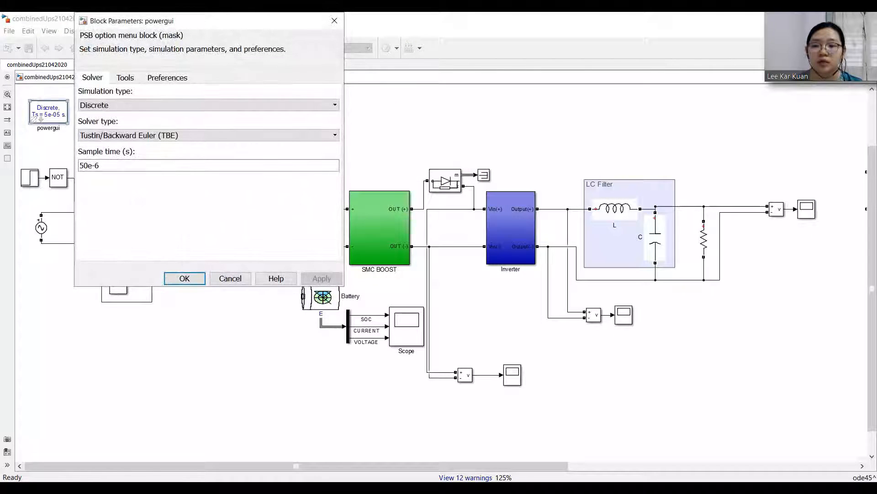
Bring up the Powergui FFT Analysis Tool on ScopeData4, 50 Hz, one cycle from 0.08 s
click(124, 77)
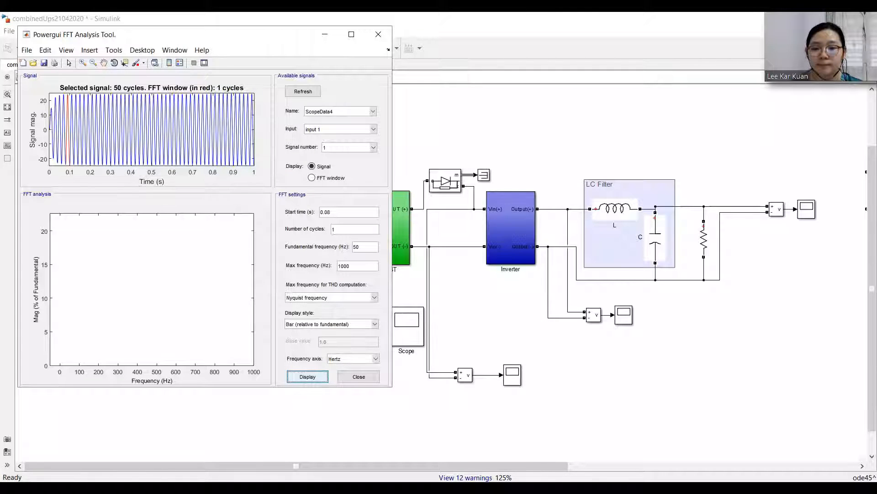
Display the spectrum giving a 24.07 fundamental at 50 Hz and 2.37% THD, then close the tool
click(307, 377)
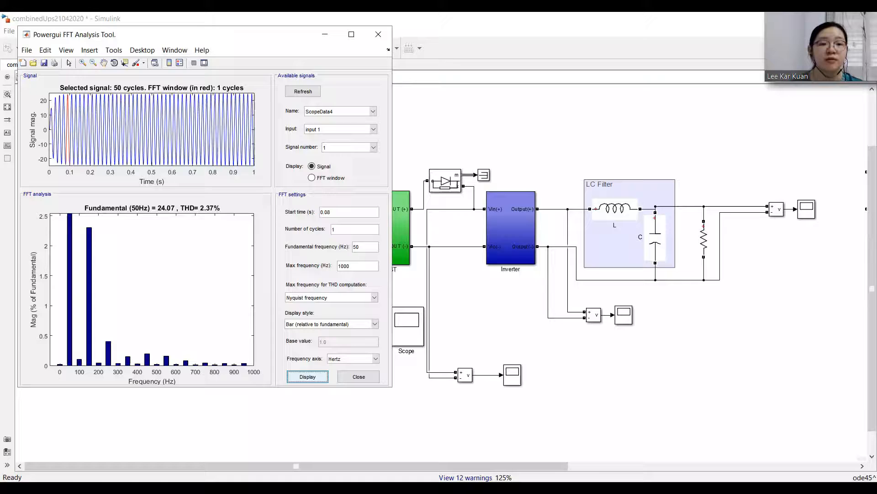
click(358, 377)
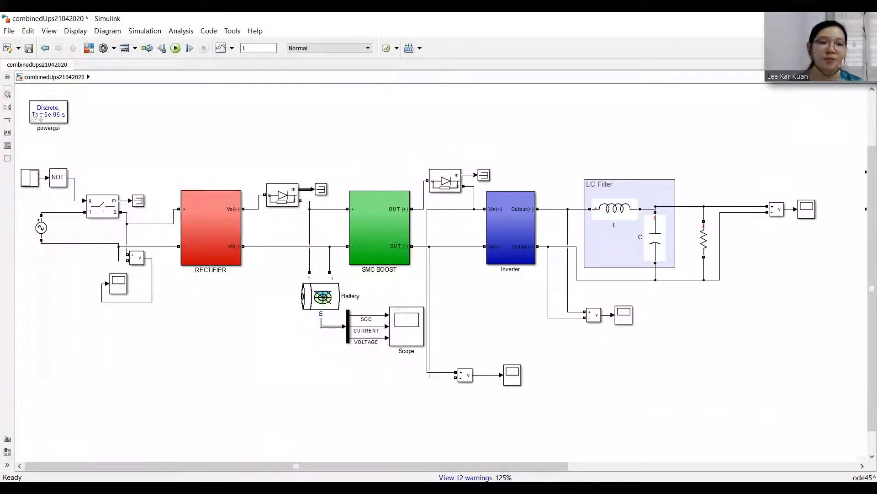